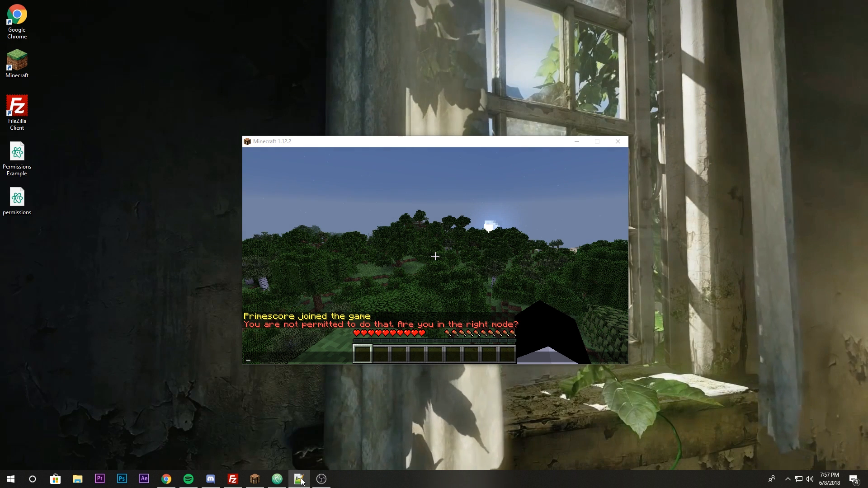
Step: Bring Atom with permissions.yml in front of the Minecraft window
click(275, 479)
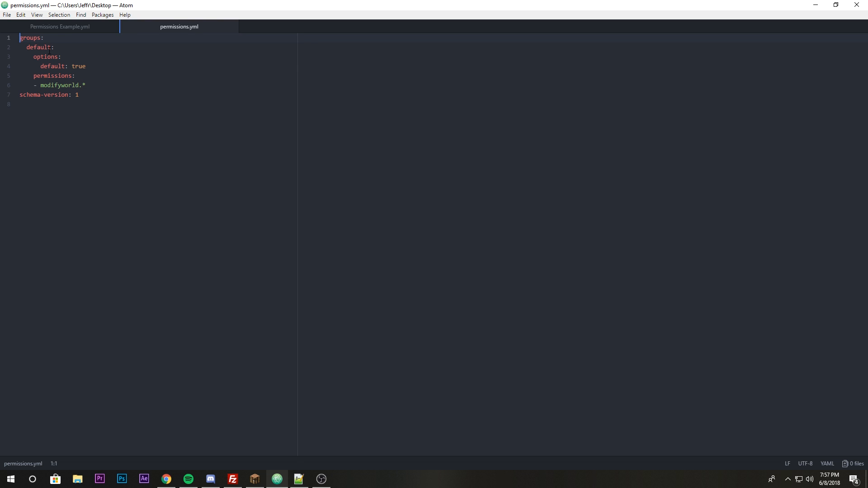
Step: Highlight the default group and its default: true option, then add an empty line after modifyworld.*
double_click(39, 47)
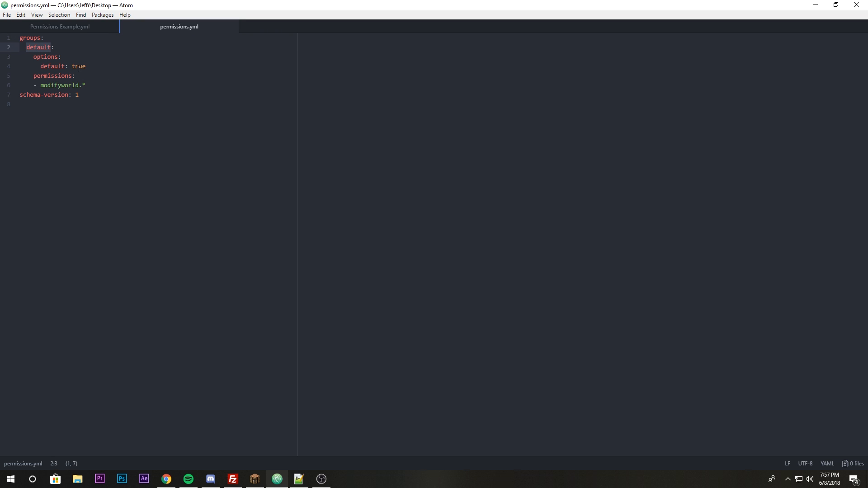
double_click(53, 66)
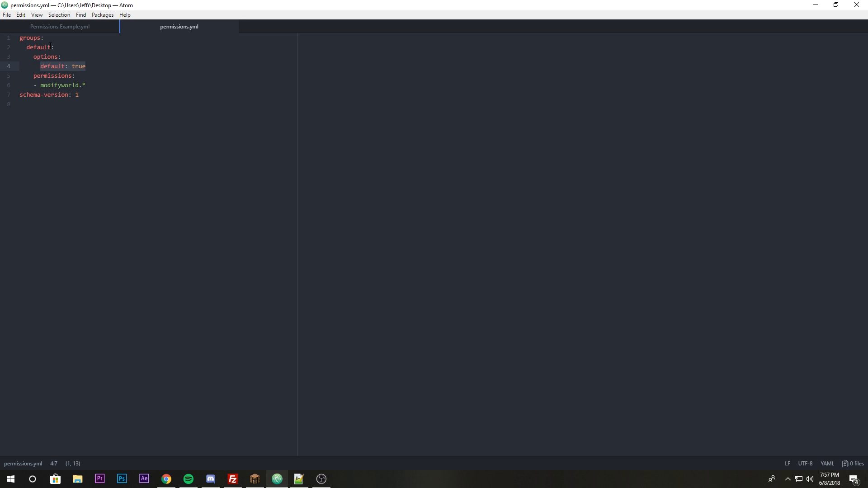
click(98, 66)
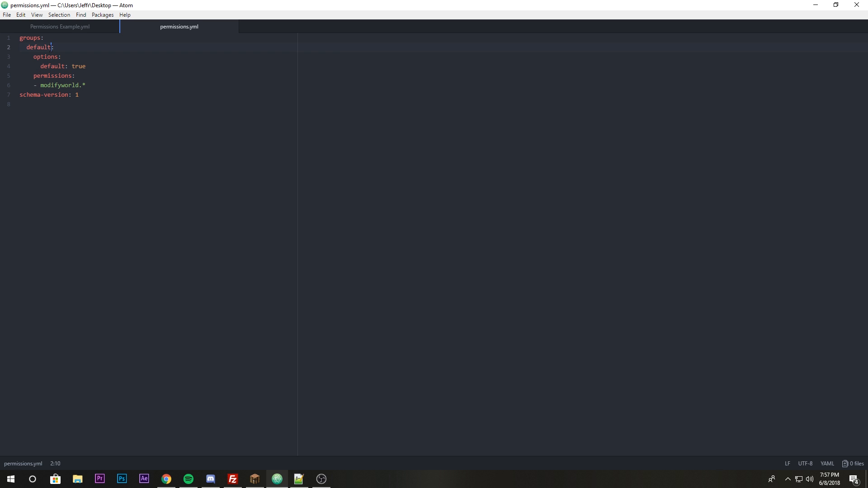
double_click(78, 66)
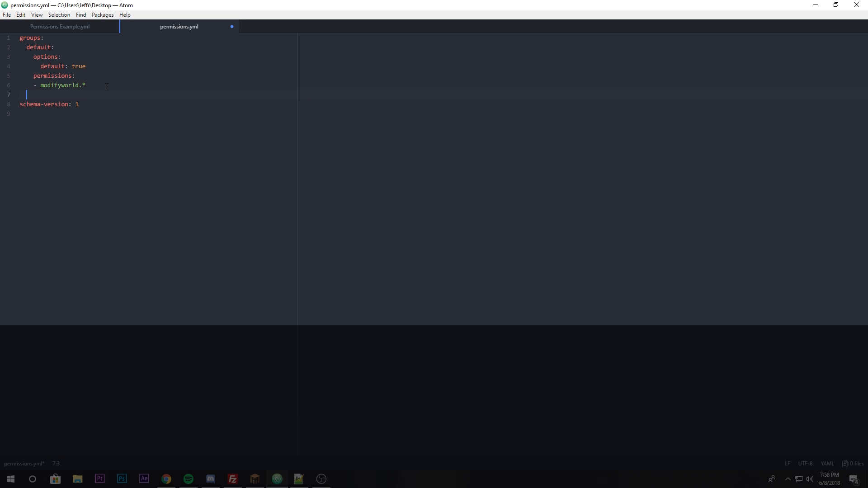
Step: Add an Admin group with a permissions list granting worldedit.* and save the file
text(Admin:)
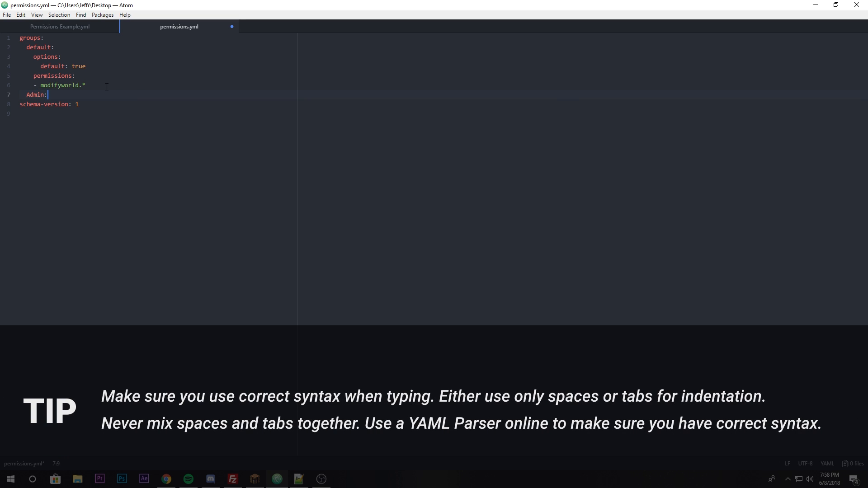
key(Enter)
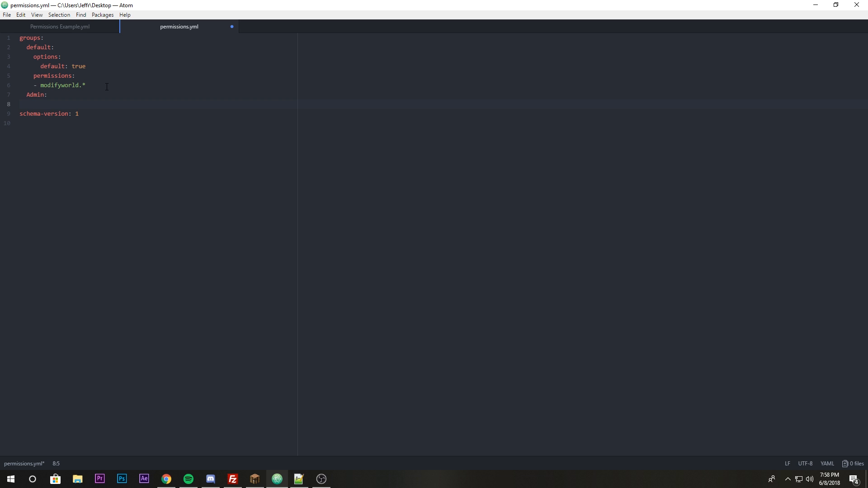
text(permissions:)
text(-)
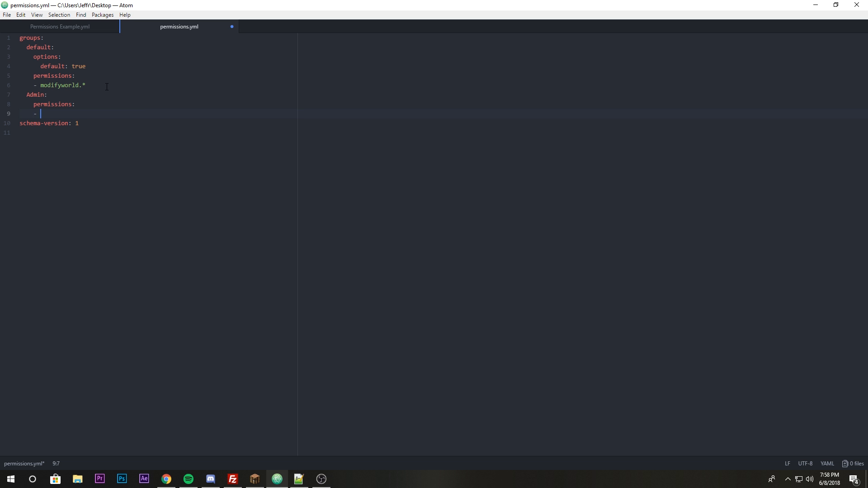
text(worldedit.*)
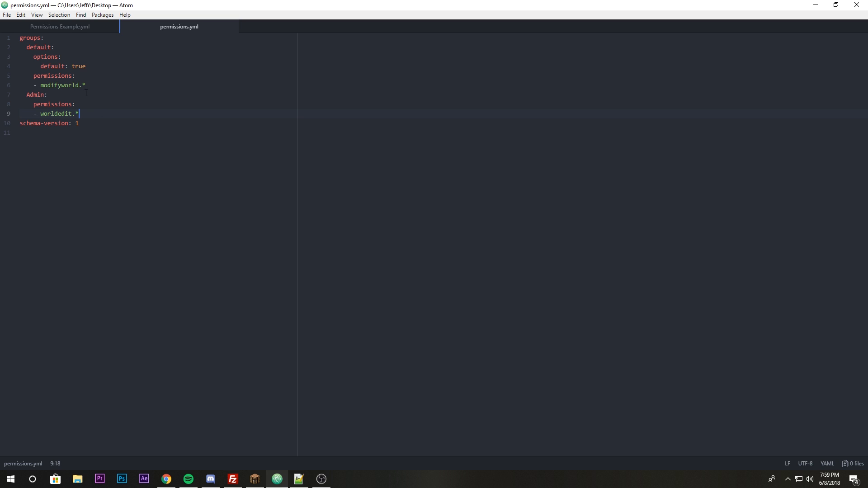
Step: Upload permissions.yml via FileZilla, let the server close the game connection, and return to Atom
click(254, 479)
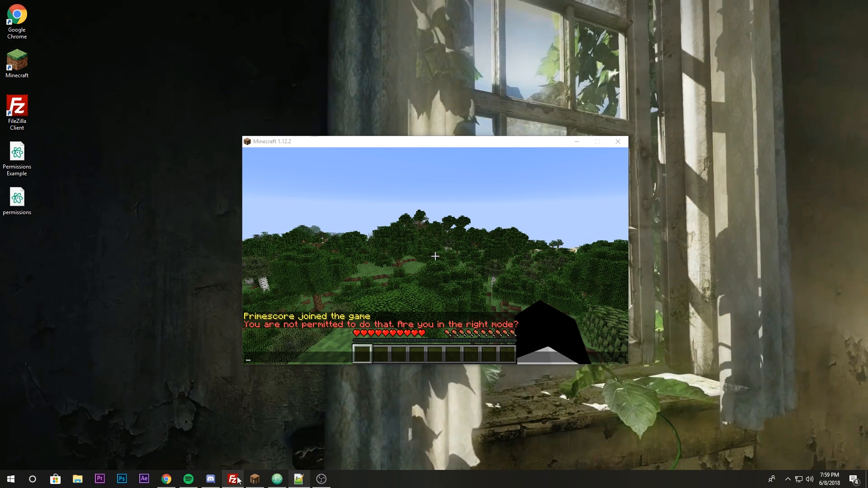
click(233, 479)
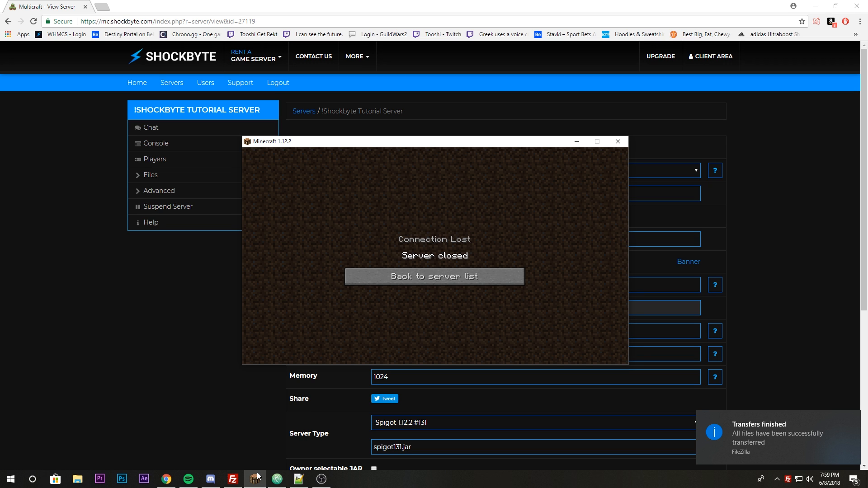
click(435, 277)
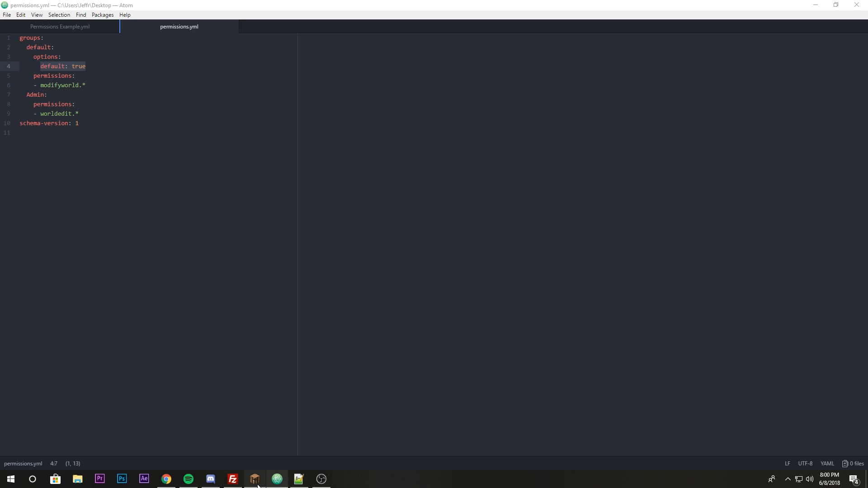
Step: Point out the Admin group, then load the server Console page in Shockbyte Multicraft
click(254, 479)
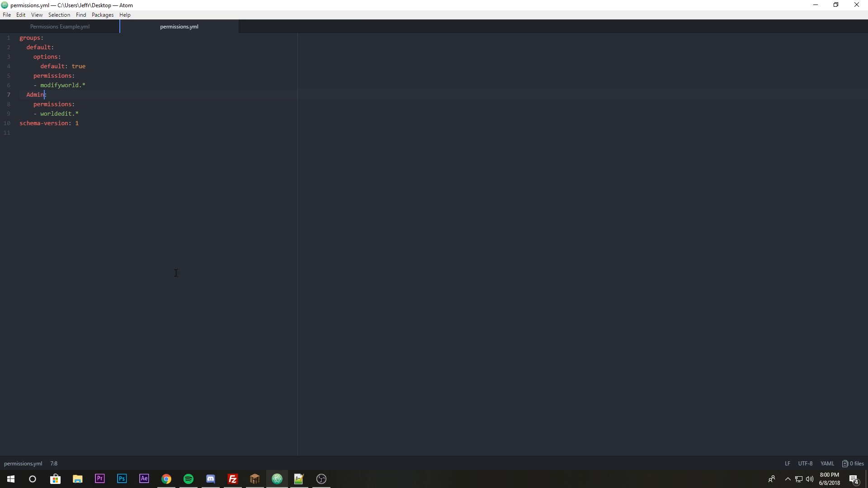
click(165, 479)
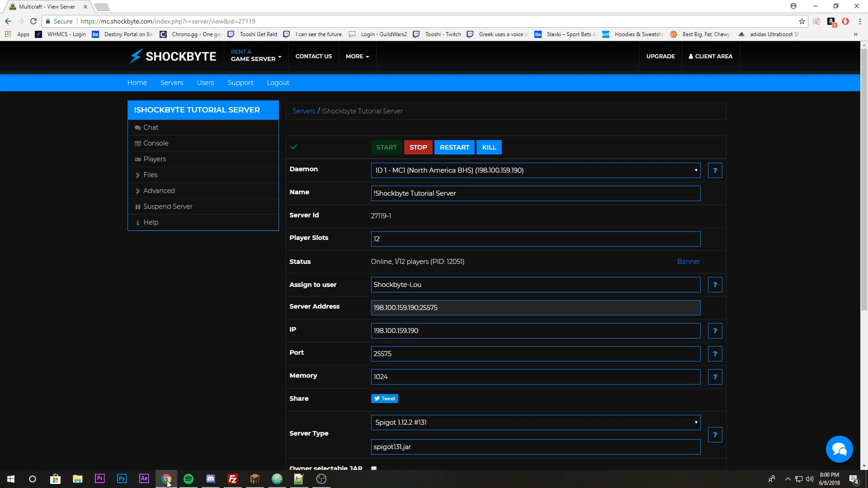
click(156, 143)
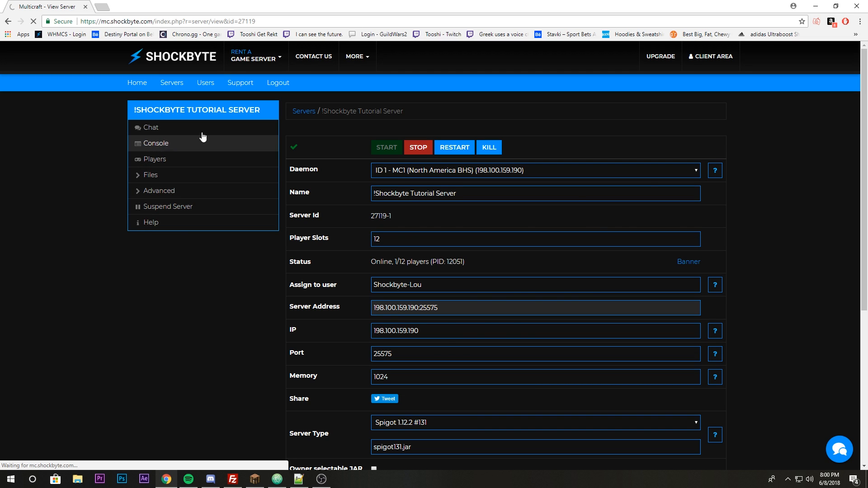
click(156, 143)
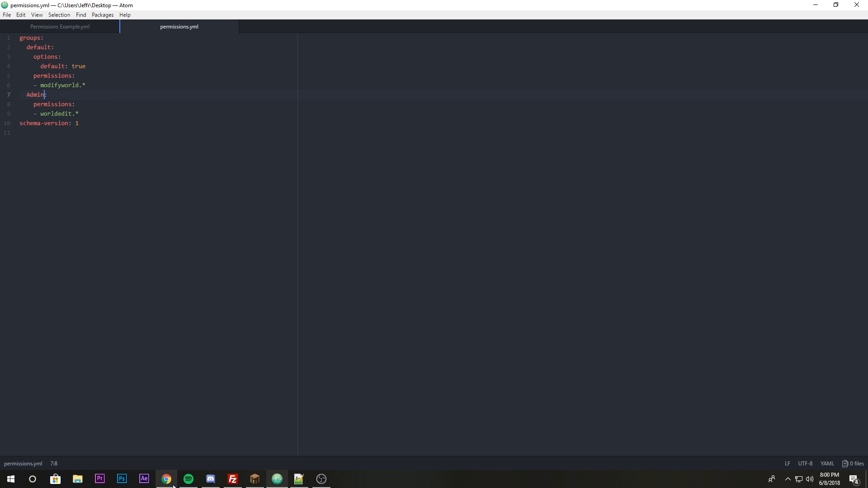
Step: Run 'pex group Admin user add Primescore' in the Multicraft console to add the player to Admin
click(166, 483)
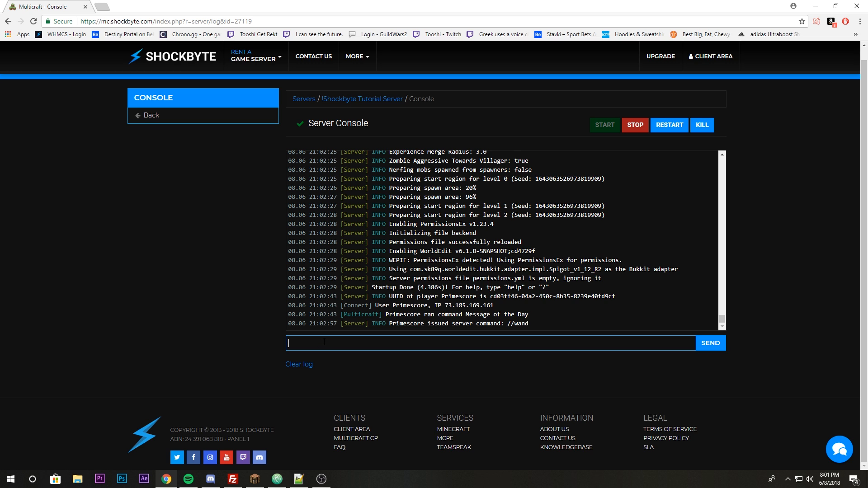
text(pex gro)
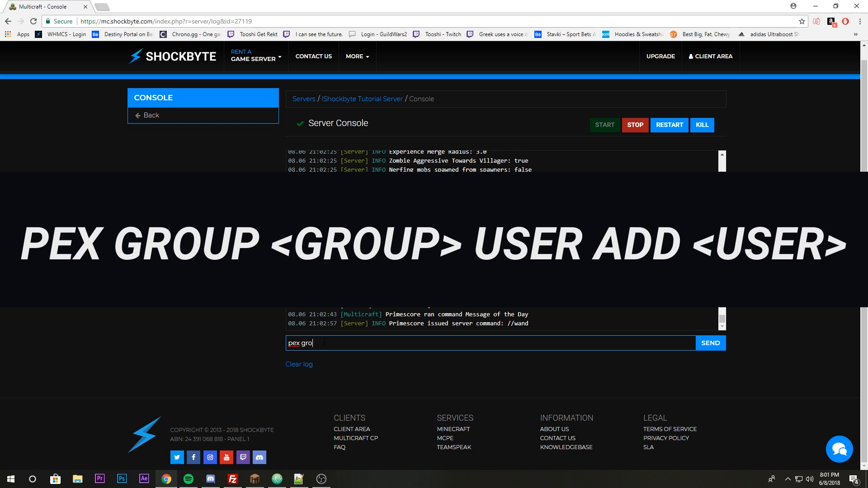
text(up)
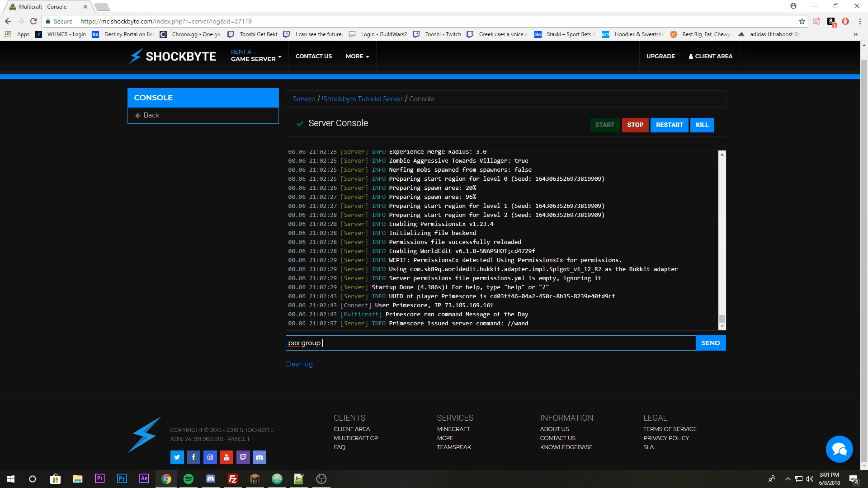
text(Admin)
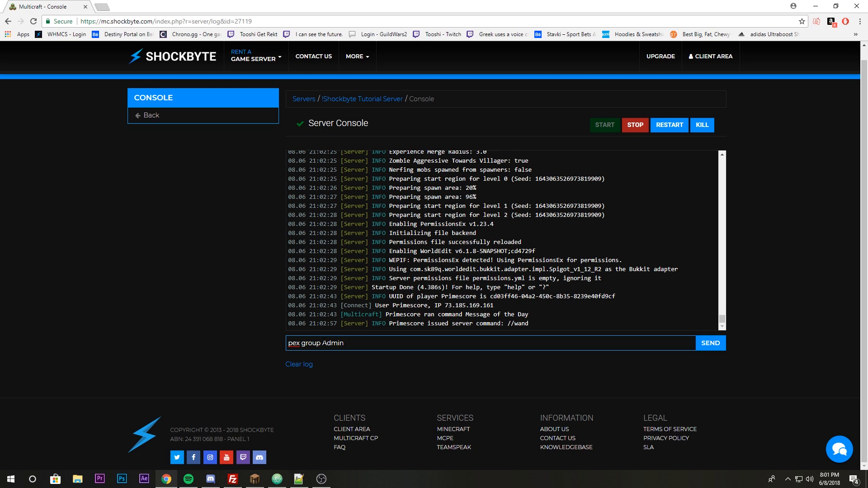
text(user add)
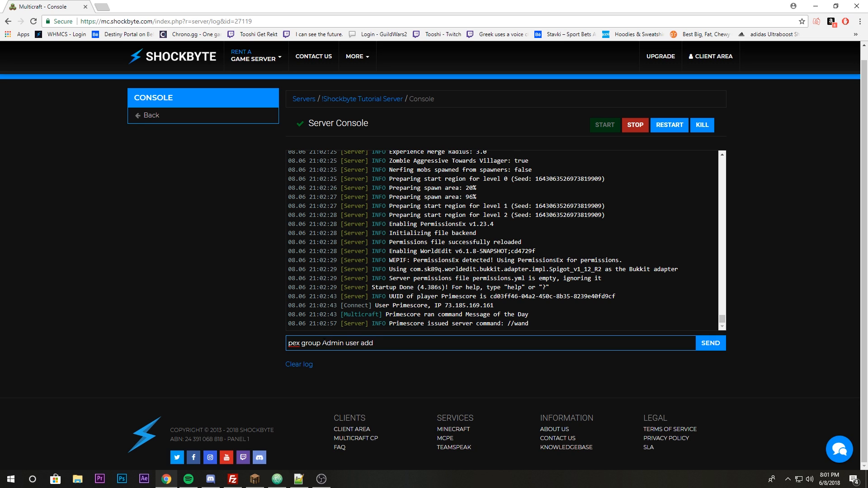
text(Pri)
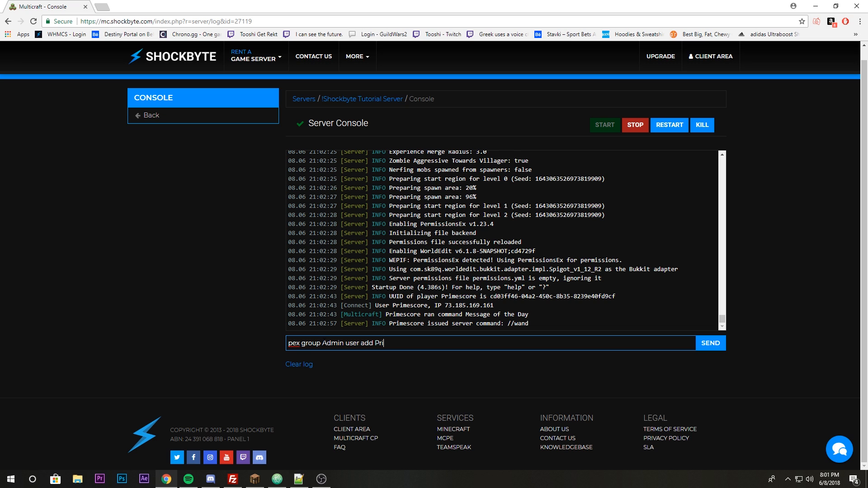
click(711, 343)
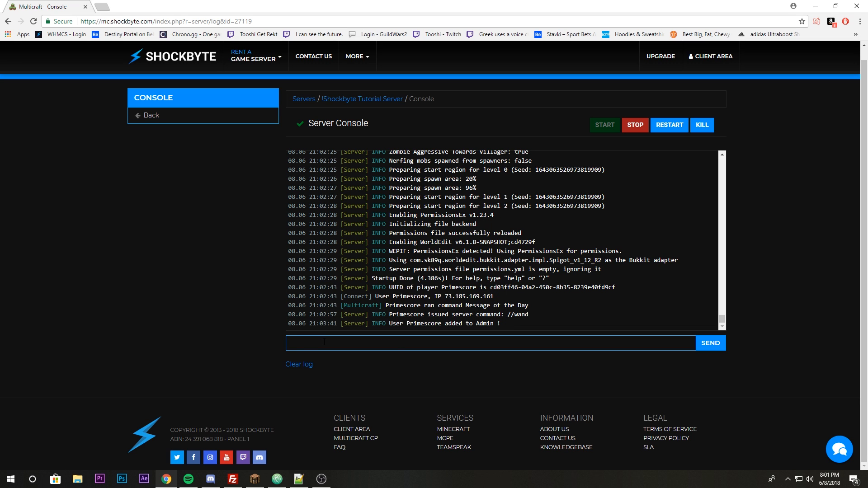
mouse_move(293, 456)
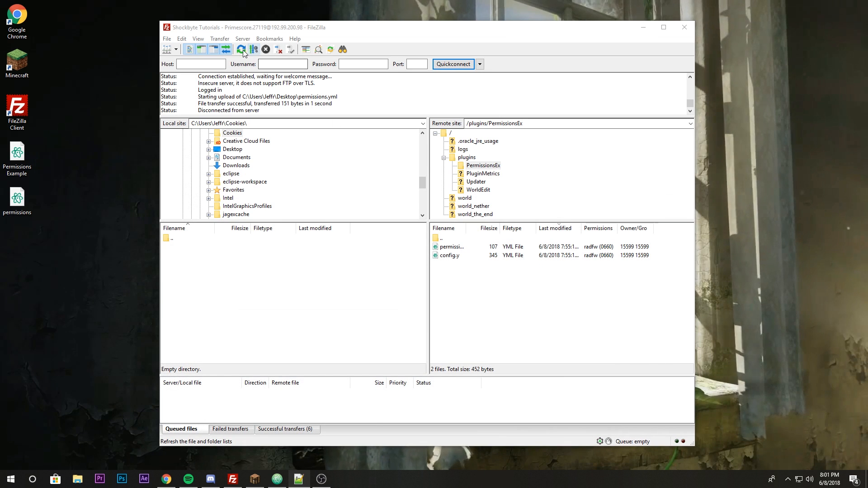
Step: Refresh the PermissionsEx folder and download permissions.yml, overwriting the local Desktop copy
click(241, 49)
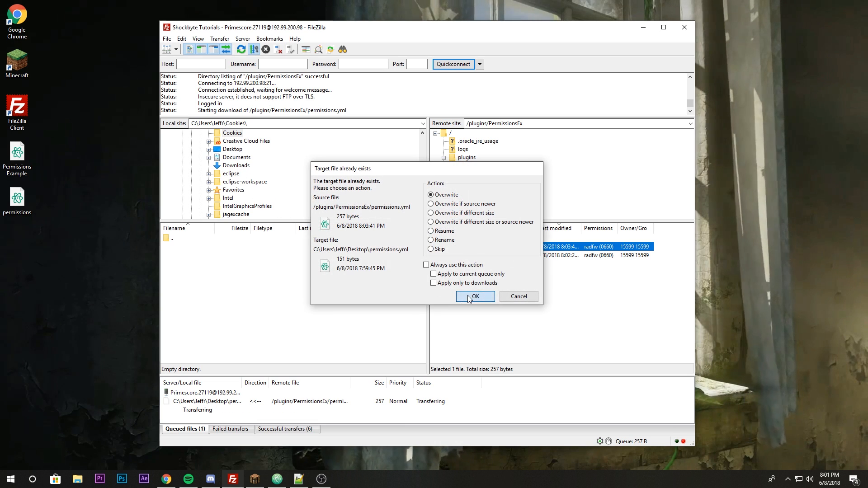
click(474, 296)
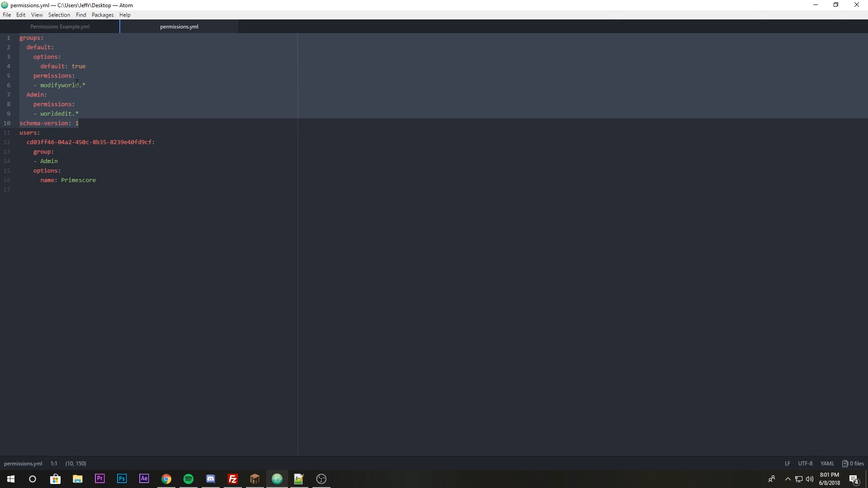
Step: Point out Primescore's user entry with its Admin group, then switch to Permissions Example.yml
click(14, 133)
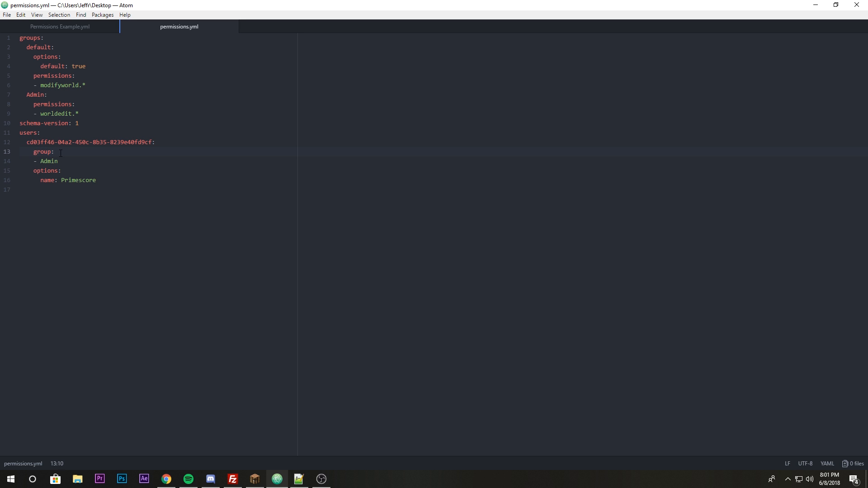
click(75, 160)
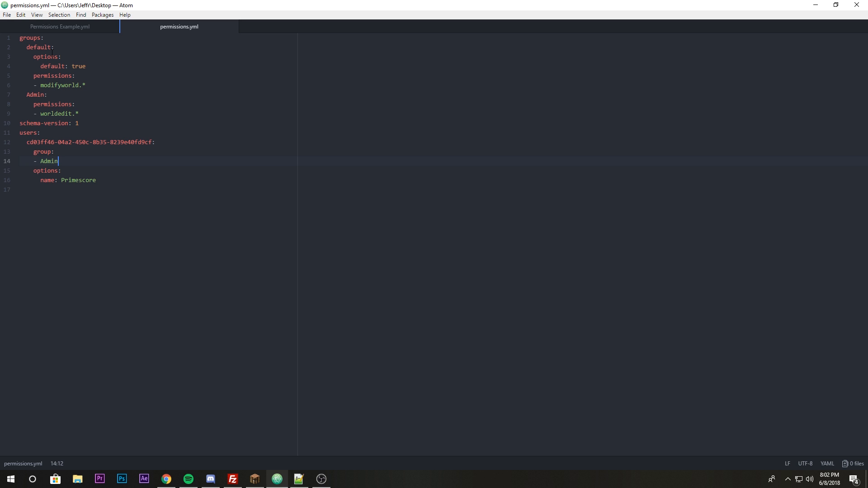
mouse_move(59, 26)
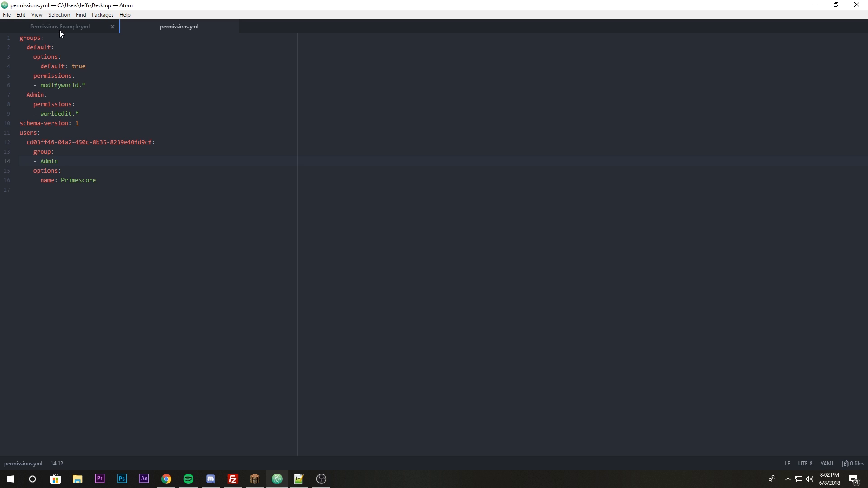
click(60, 27)
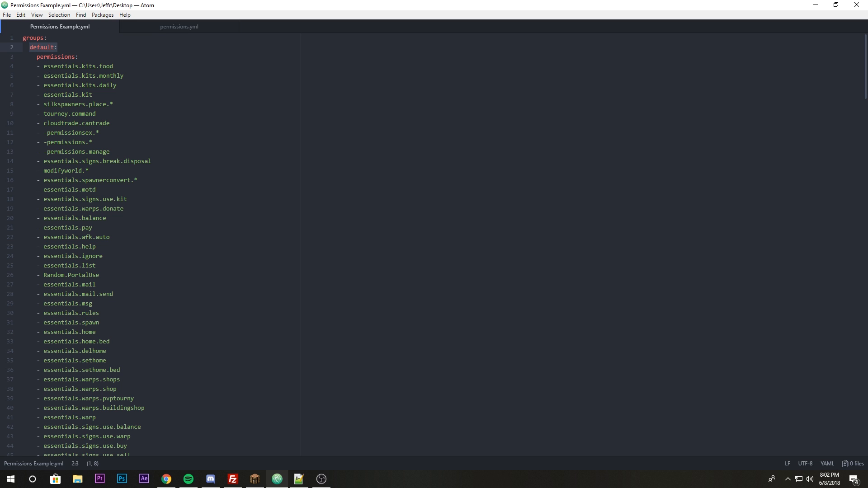
Step: Scroll to the default group's options and highlight its default: true and '&7' prefix values
scroll(down, 3)
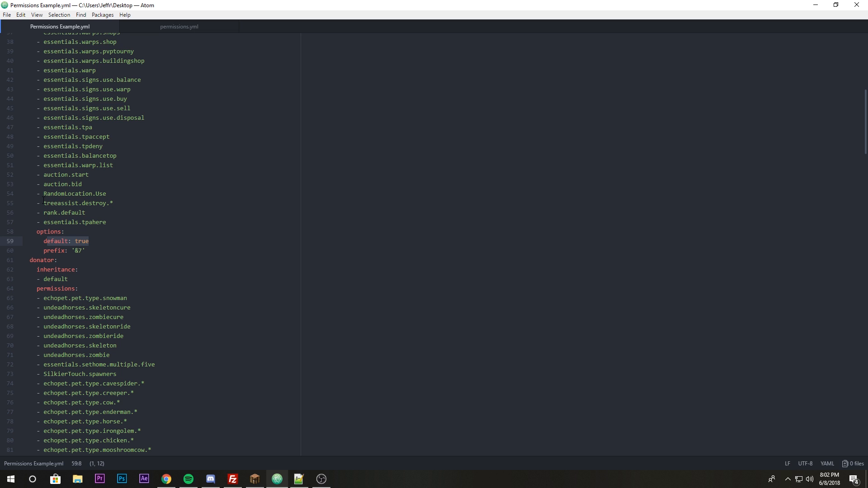
click(53, 250)
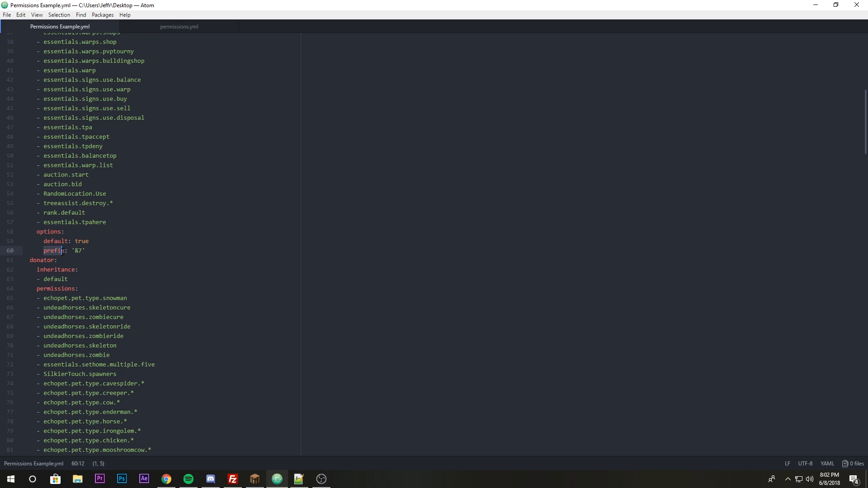
click(88, 251)
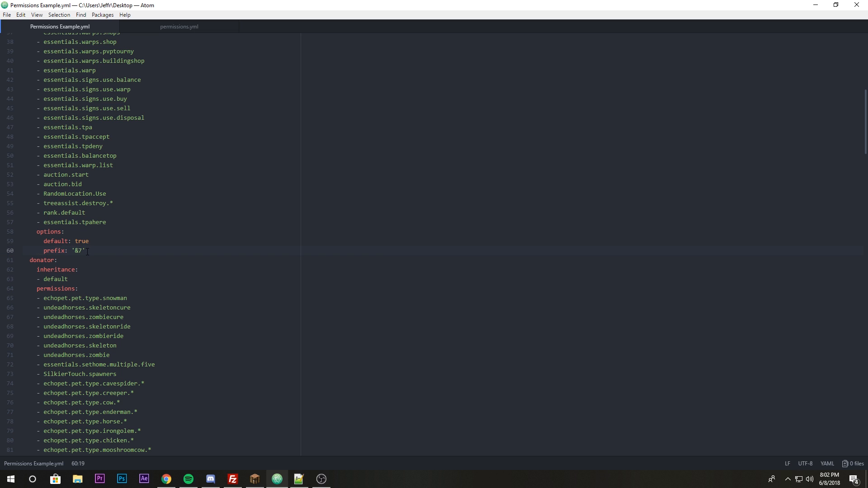
double_click(77, 251)
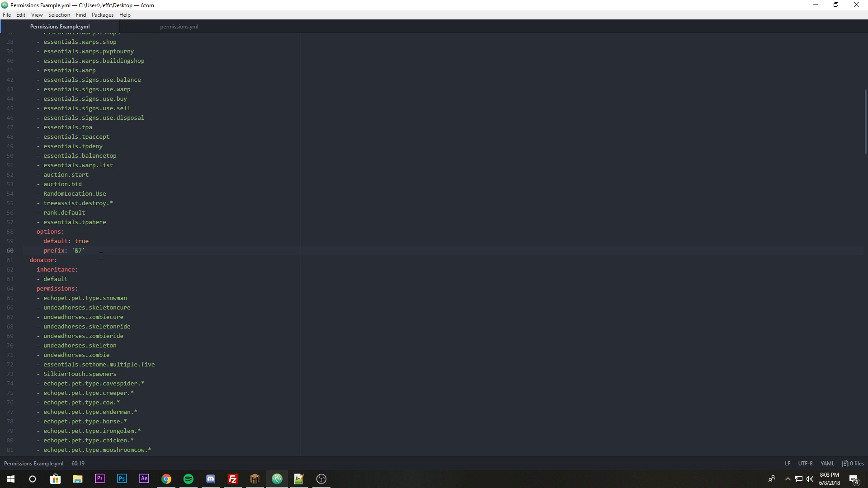
scroll(down, 3)
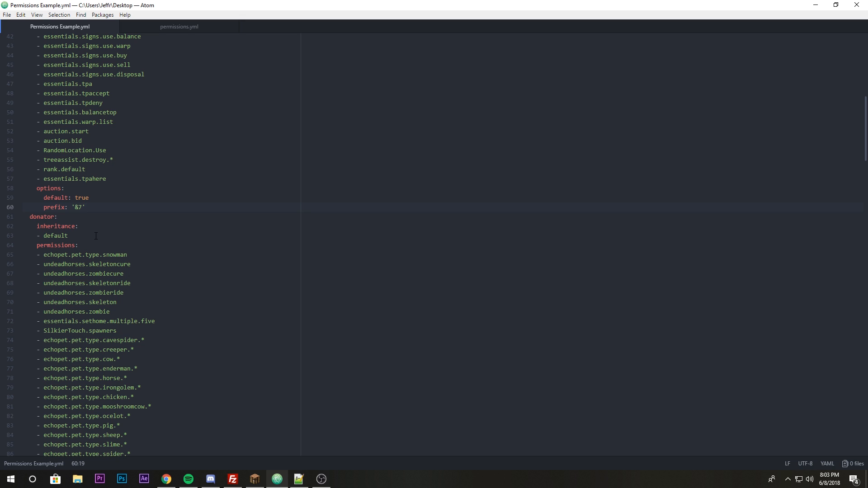
click(67, 235)
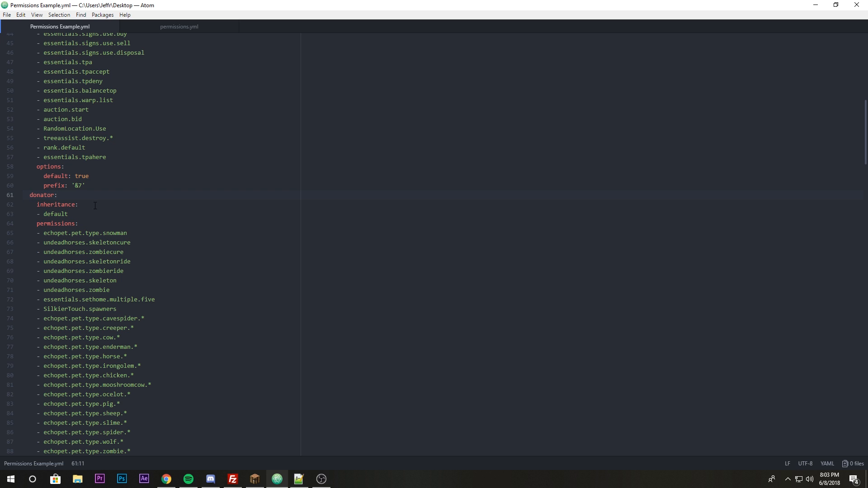
double_click(55, 214)
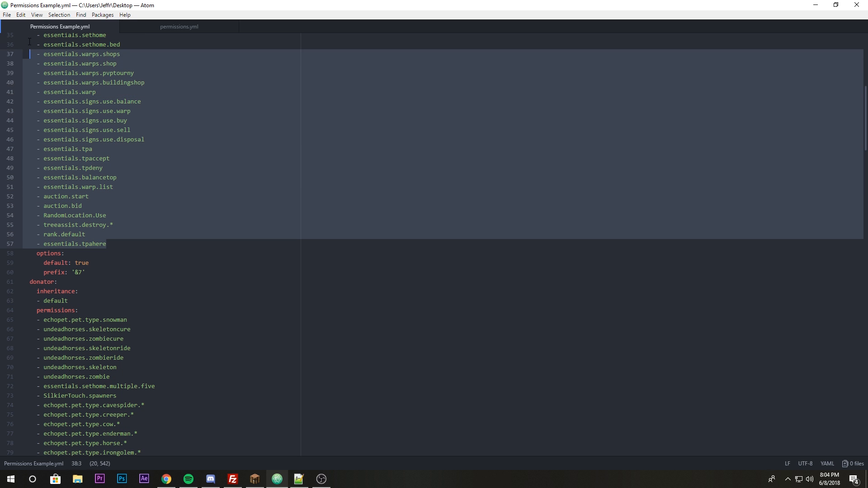
scroll(down, 3)
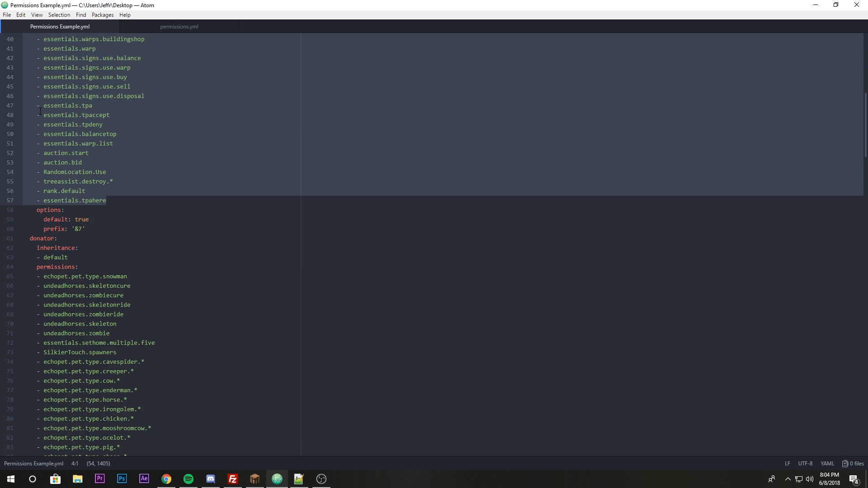
scroll(down, 3)
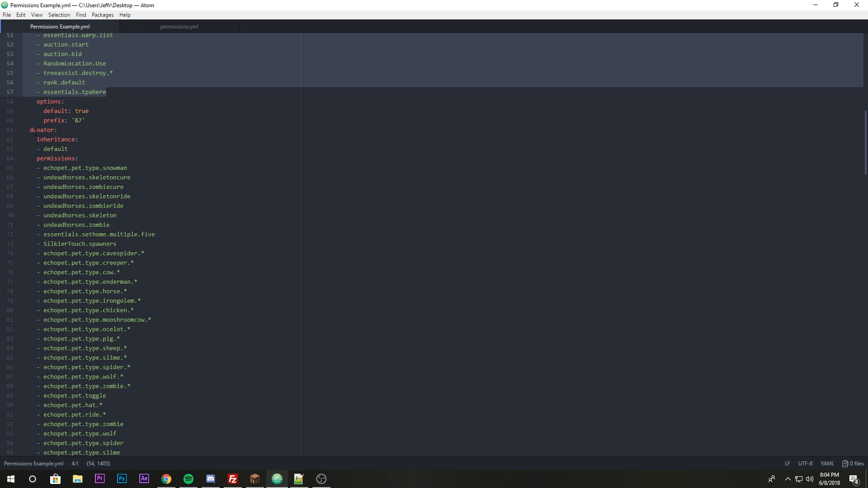
scroll(down, 3)
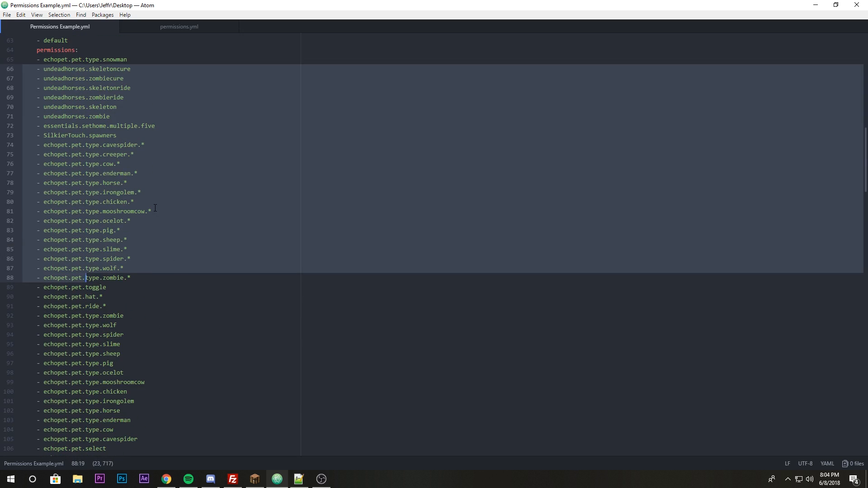
click(138, 192)
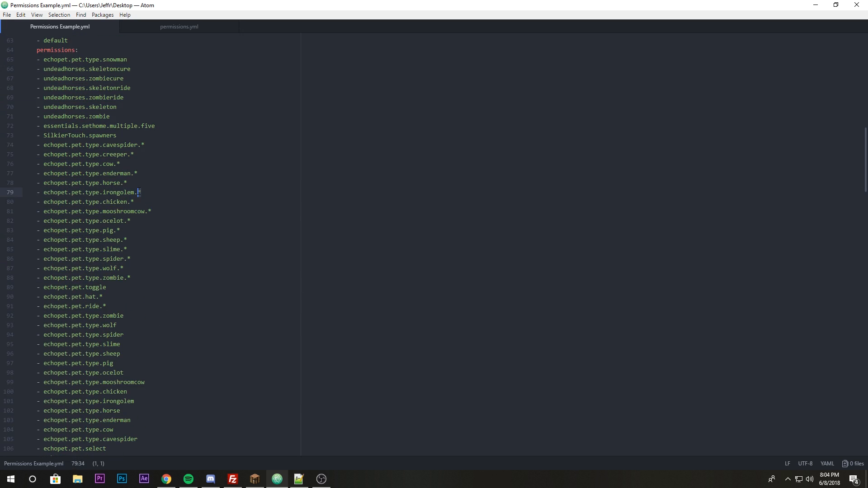
click(131, 154)
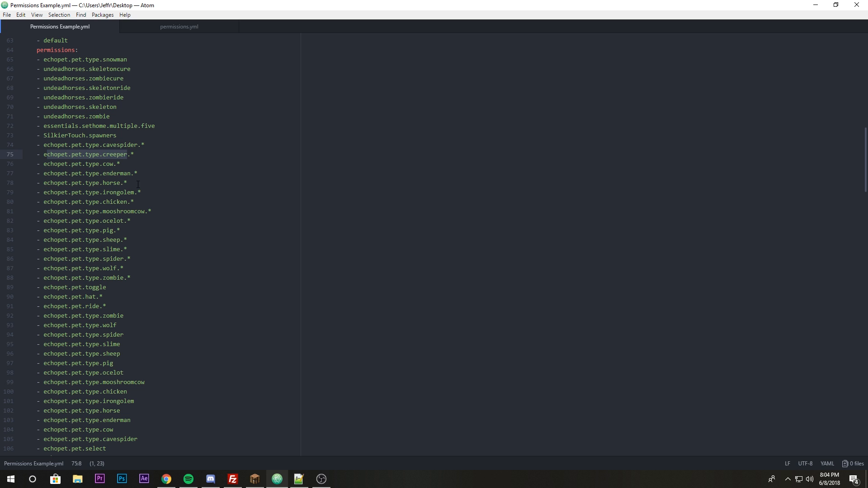
scroll(down, 3)
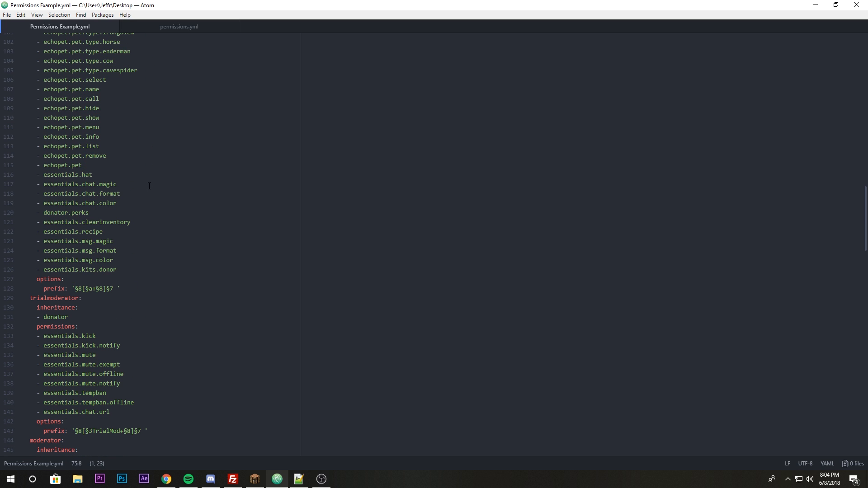
click(120, 288)
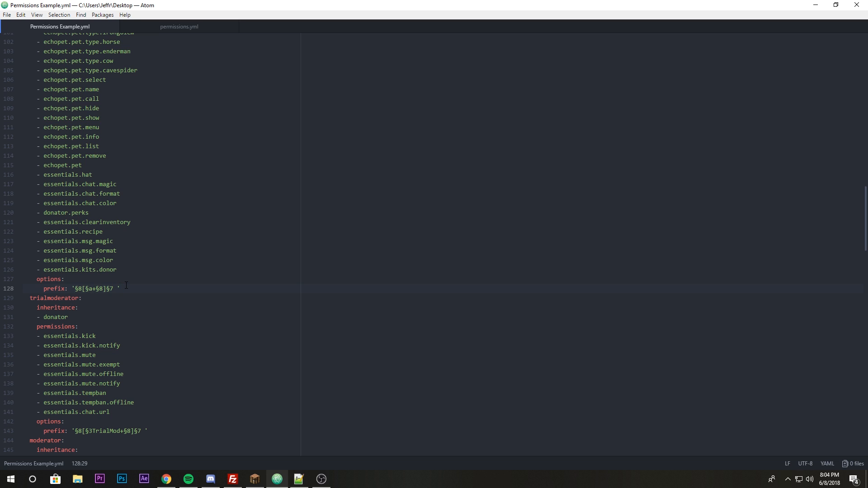
drag(71, 288, 117, 289)
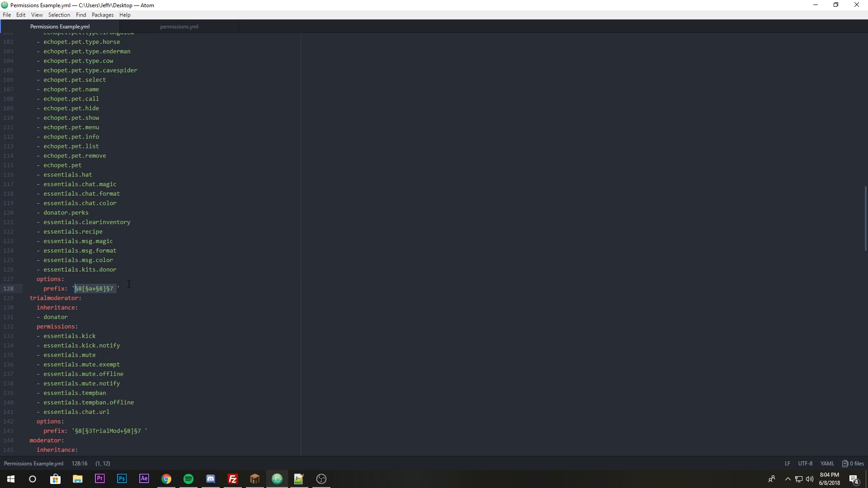
scroll(down, 3)
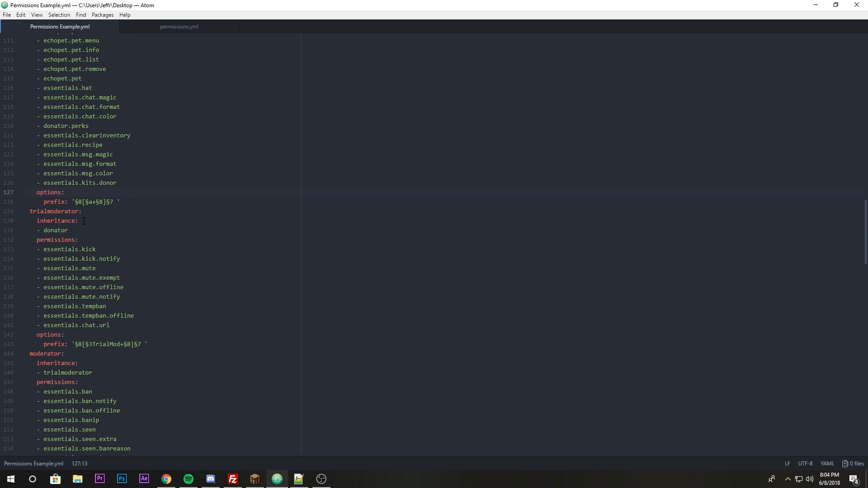
double_click(55, 220)
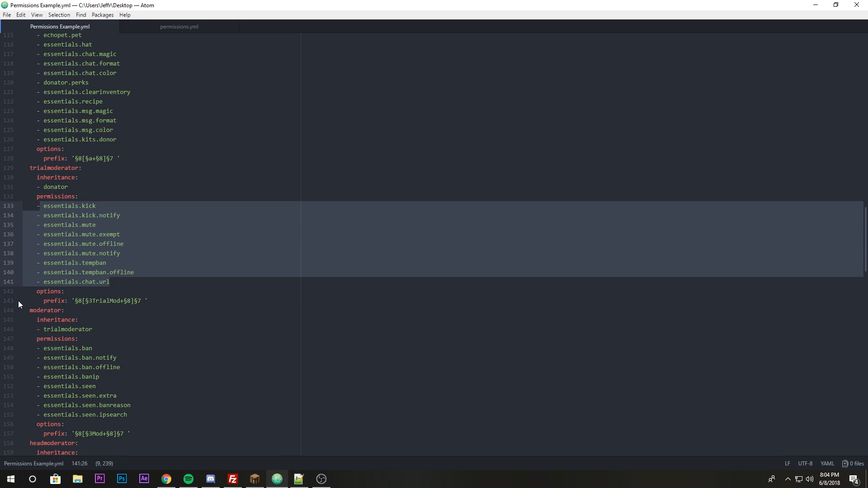
scroll(down, 3)
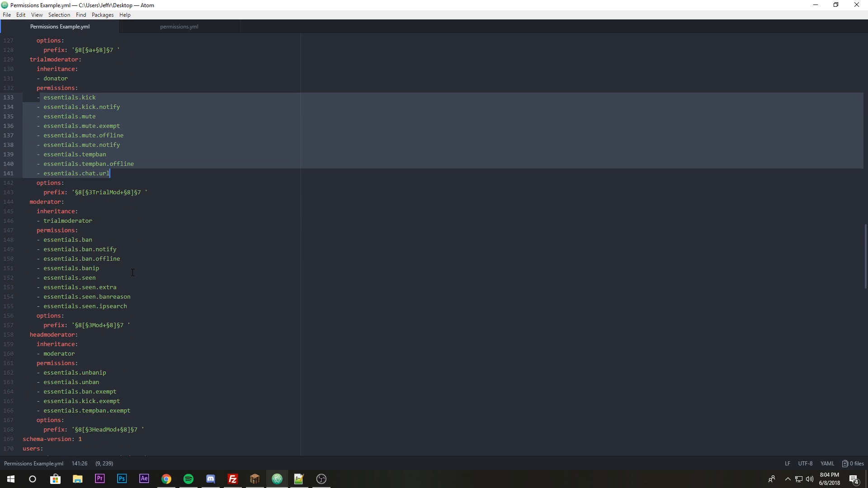
scroll(down, 3)
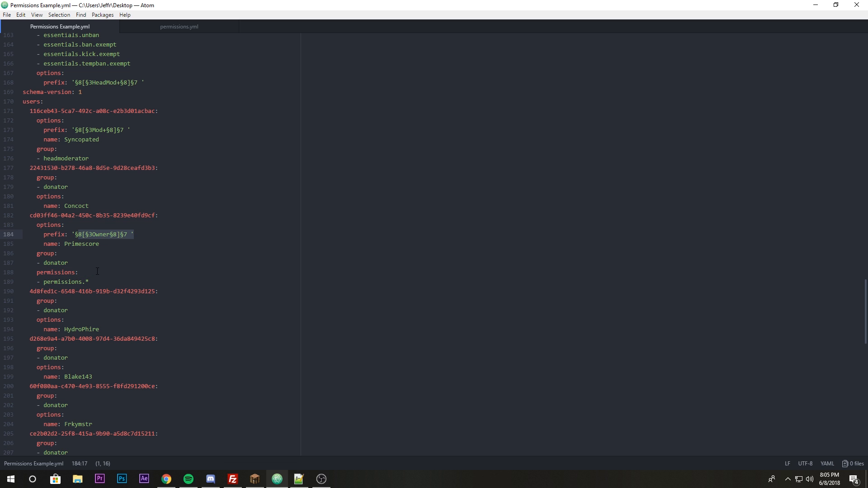
scroll(down, 3)
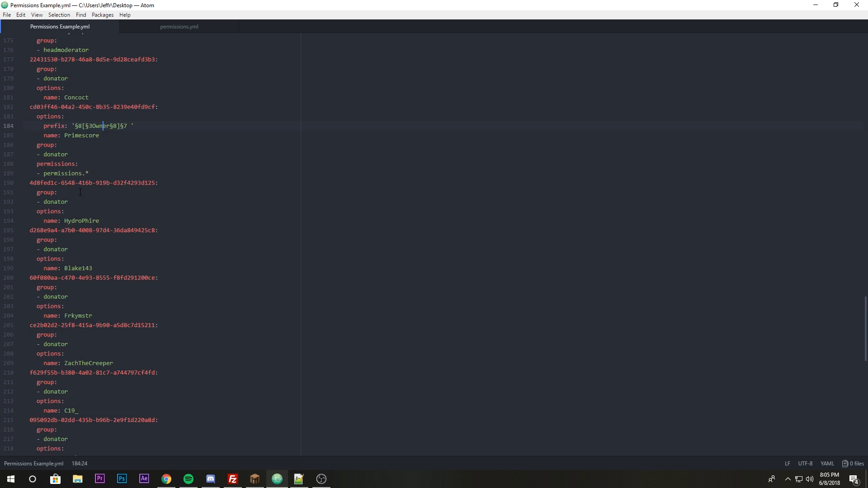
scroll(down, 3)
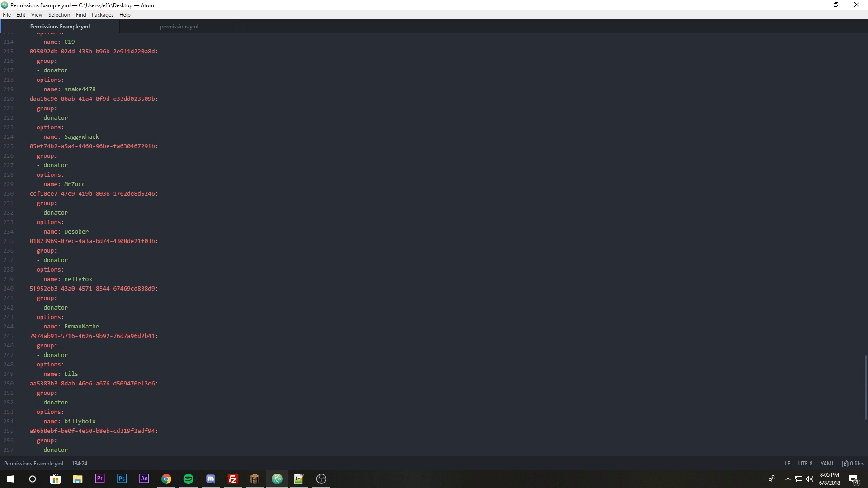
scroll(up, 3)
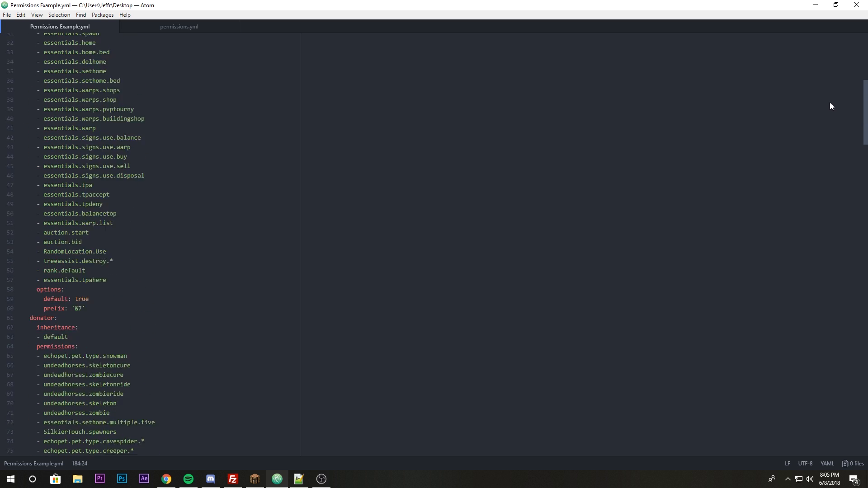
scroll(down, 3)
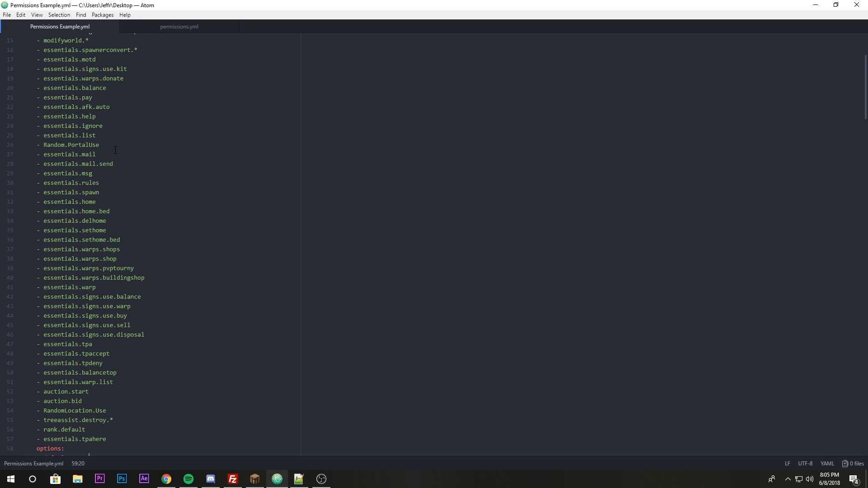
scroll(down, 3)
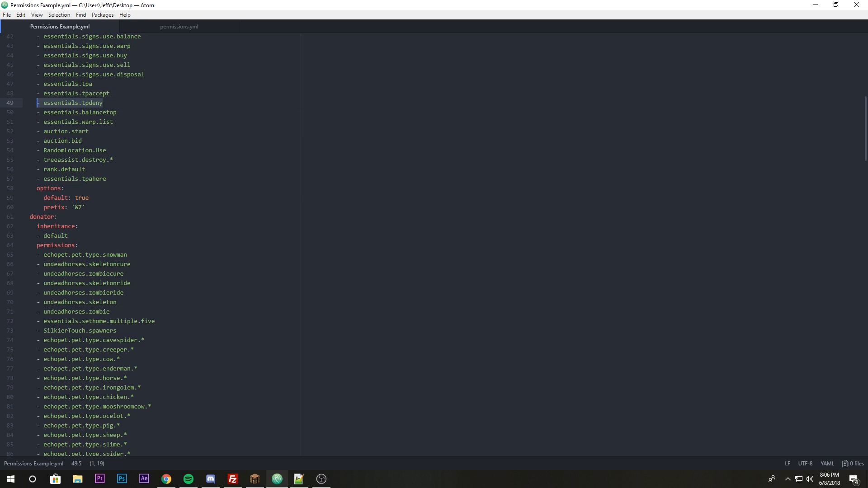
Step: Add a negated '- -essentials.tpdeny' entry as the first donator permission
click(103, 249)
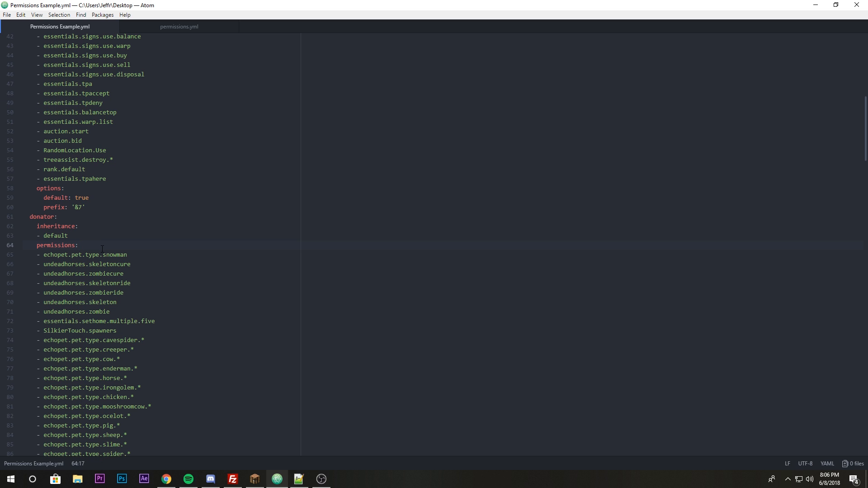
text(- essentials.tpdeny)
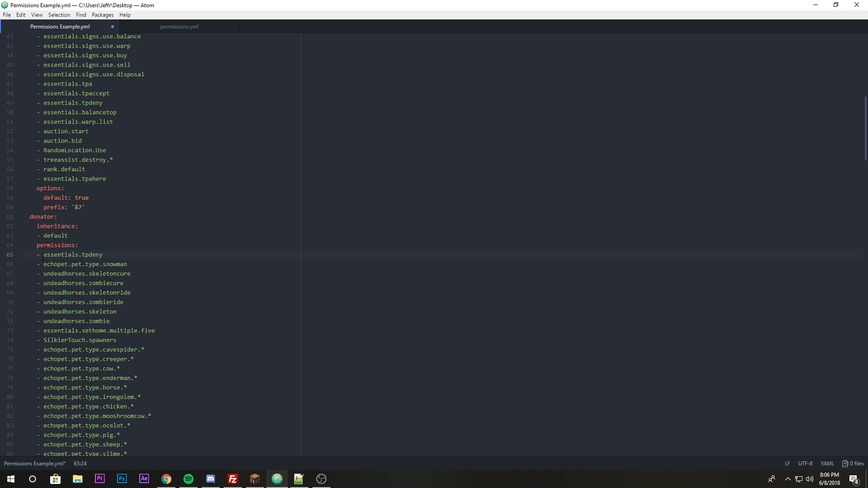
text(-)
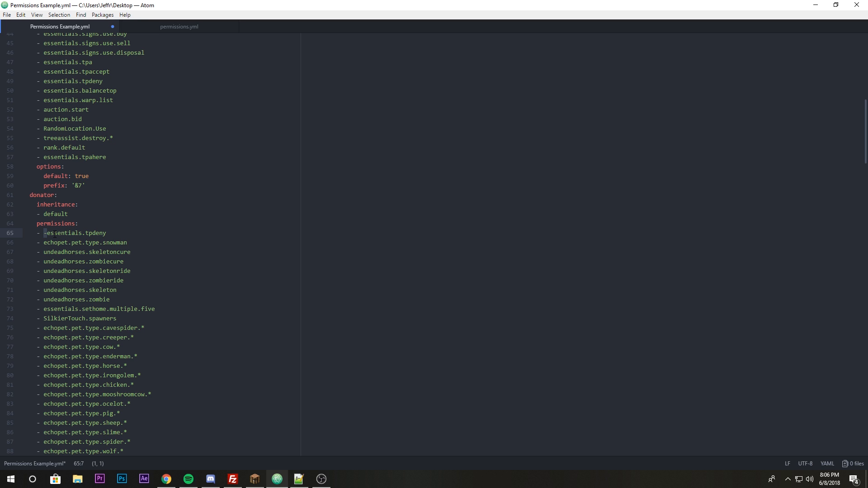
scroll(up, 3)
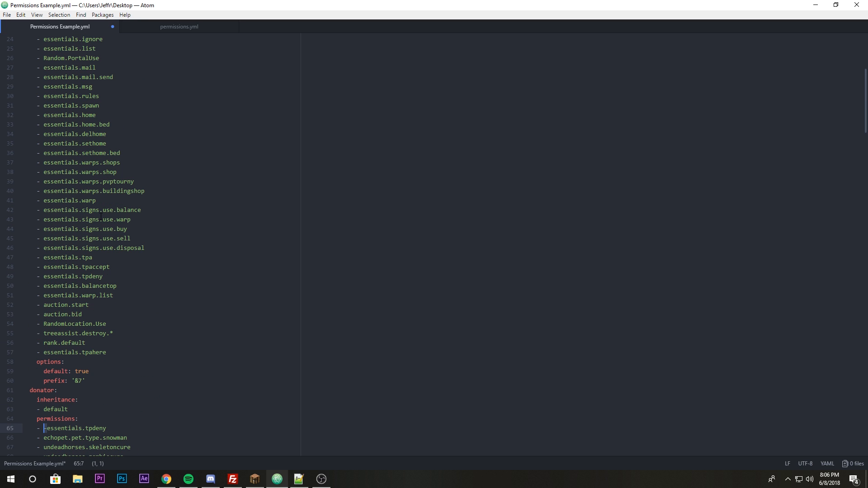